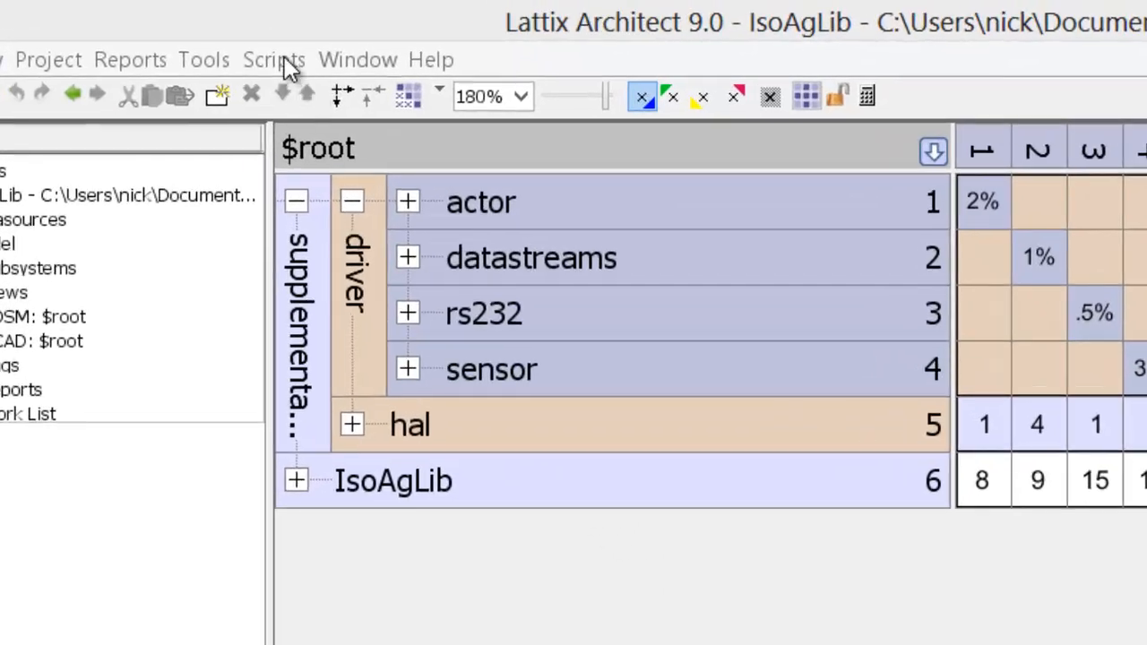
Expand actor and impl to reveal separate files, selecting actor_c.cpp and actor_c.h.
{"action": "left_click", "coordinate": [275, 59]}
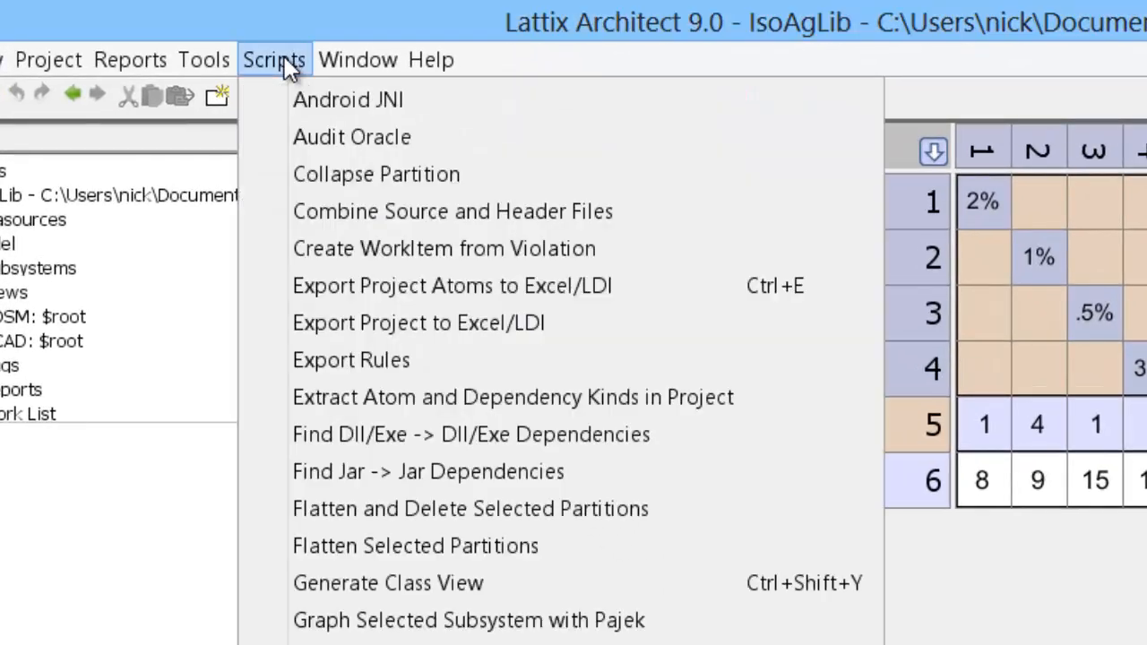
{"action": "scroll", "scroll_direction": "down", "scroll_amount": 3}
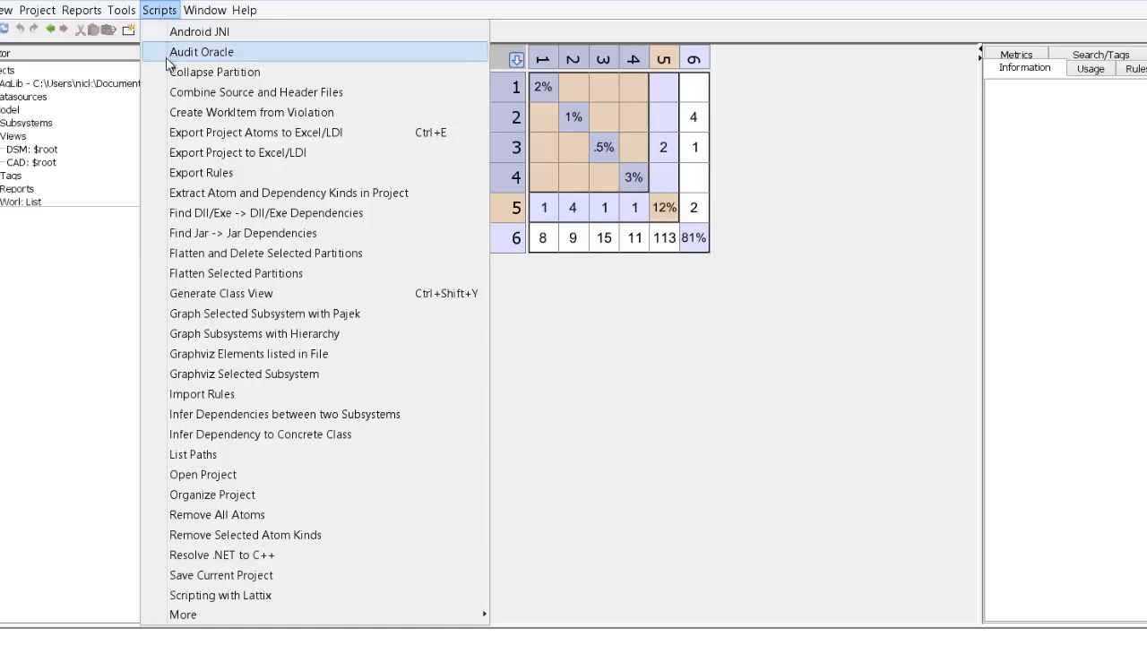
{"action": "mouse_move", "coordinate": [215, 72]}
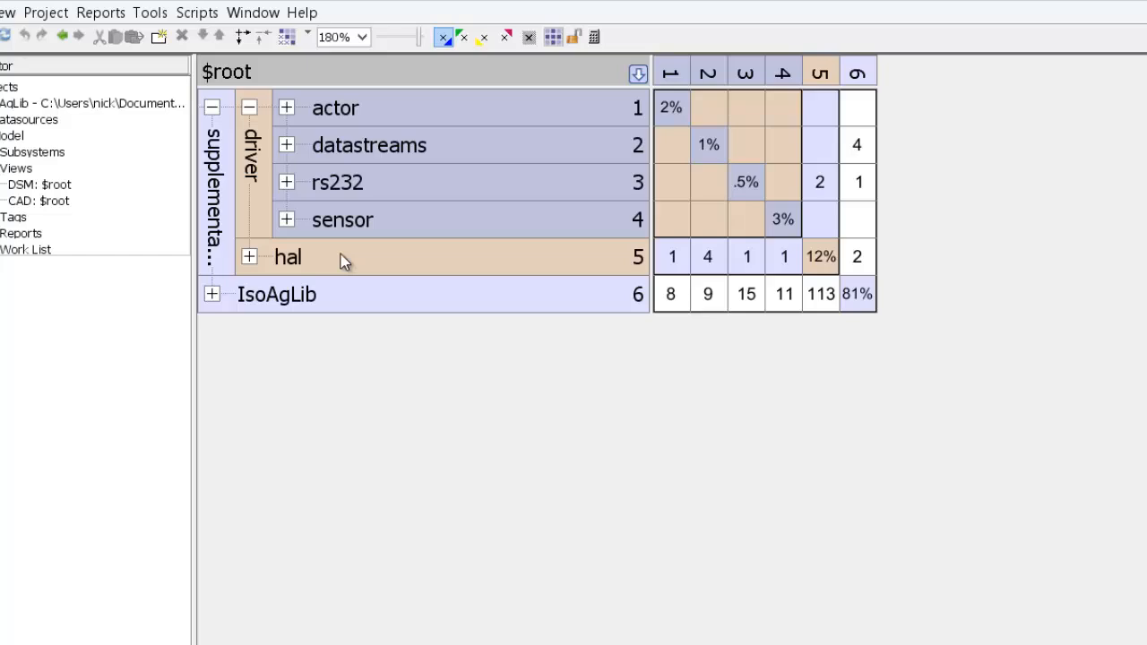
{"action": "mouse_move", "coordinate": [285, 130]}
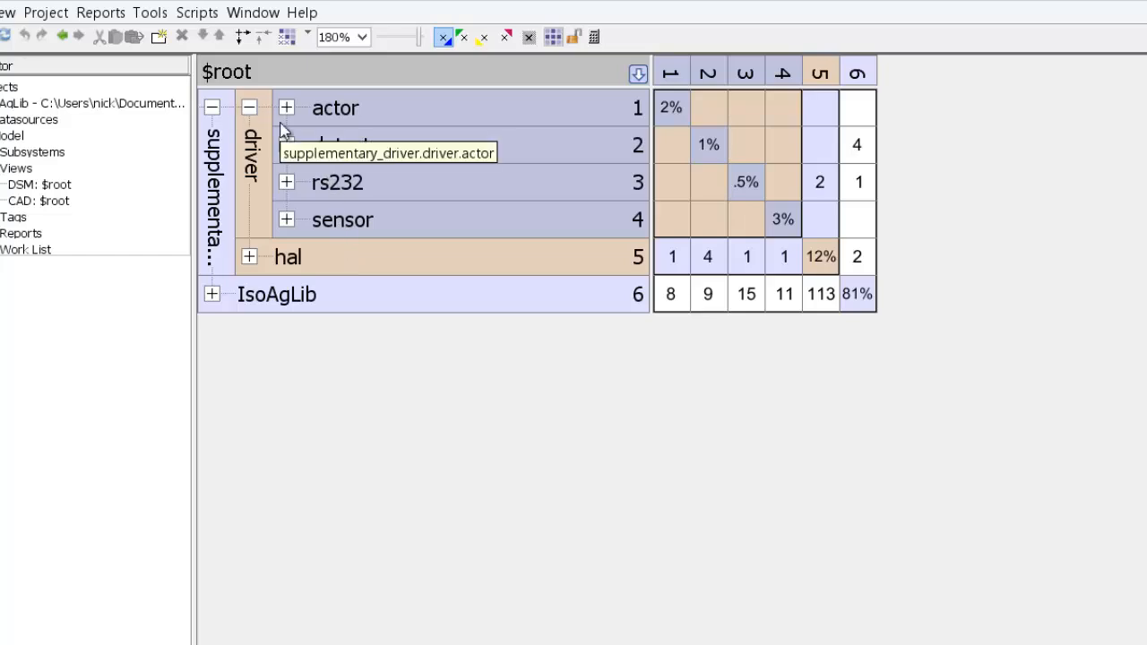
{"action": "mouse_move", "coordinate": [311, 119]}
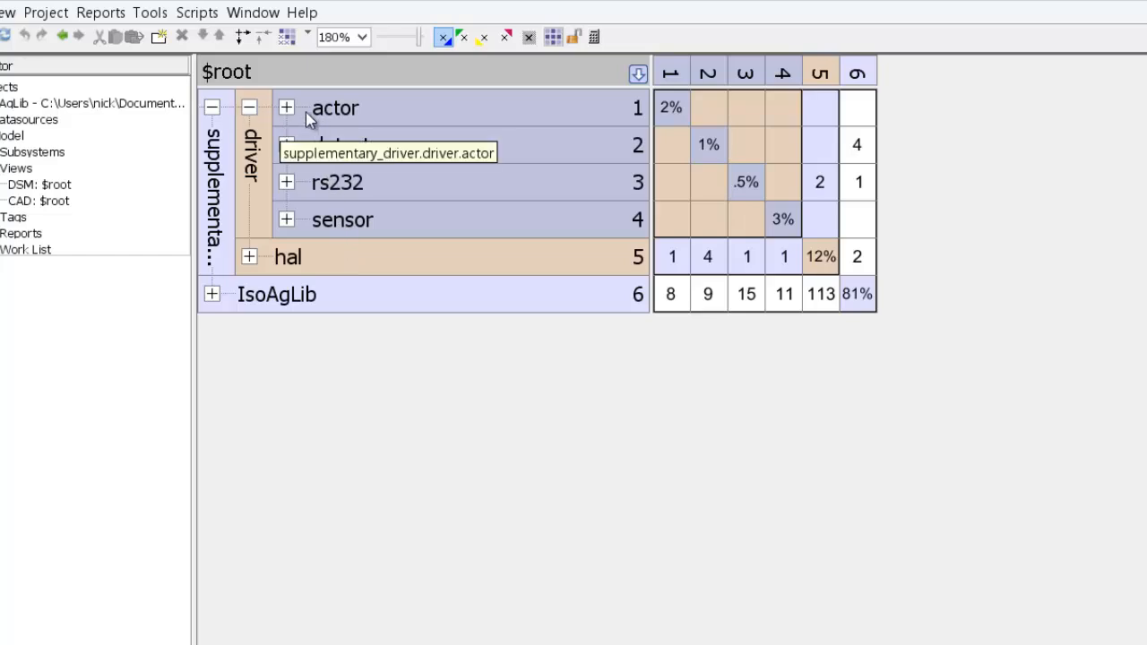
{"action": "left_click", "coordinate": [286, 107]}
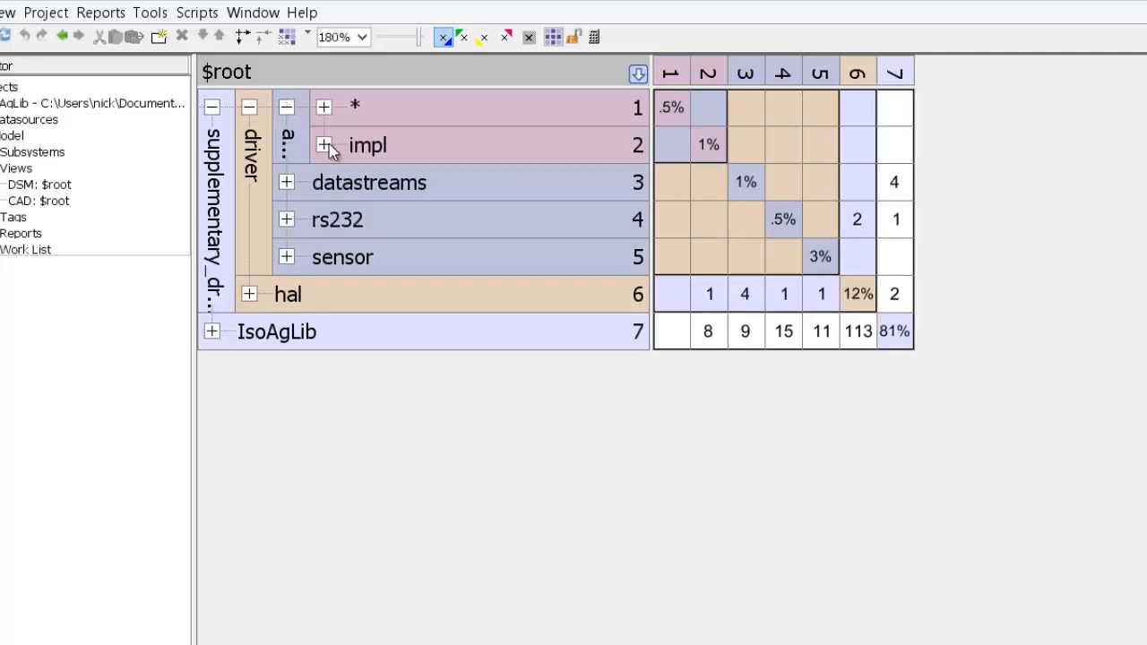
{"action": "left_click", "coordinate": [324, 145]}
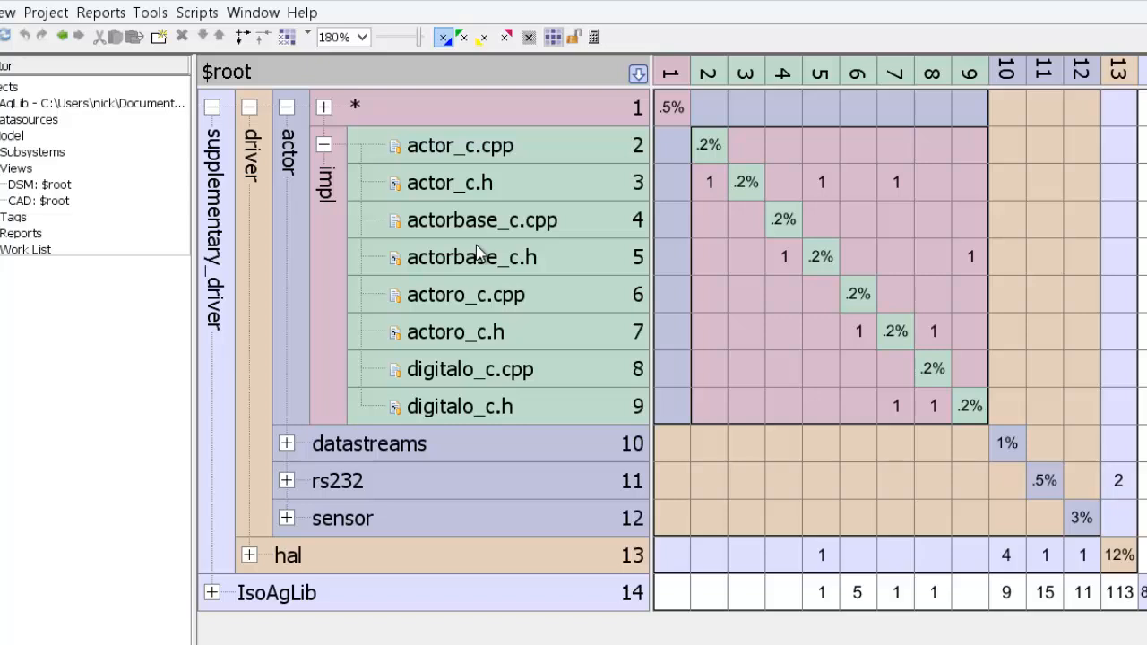
{"action": "mouse_move", "coordinate": [453, 254]}
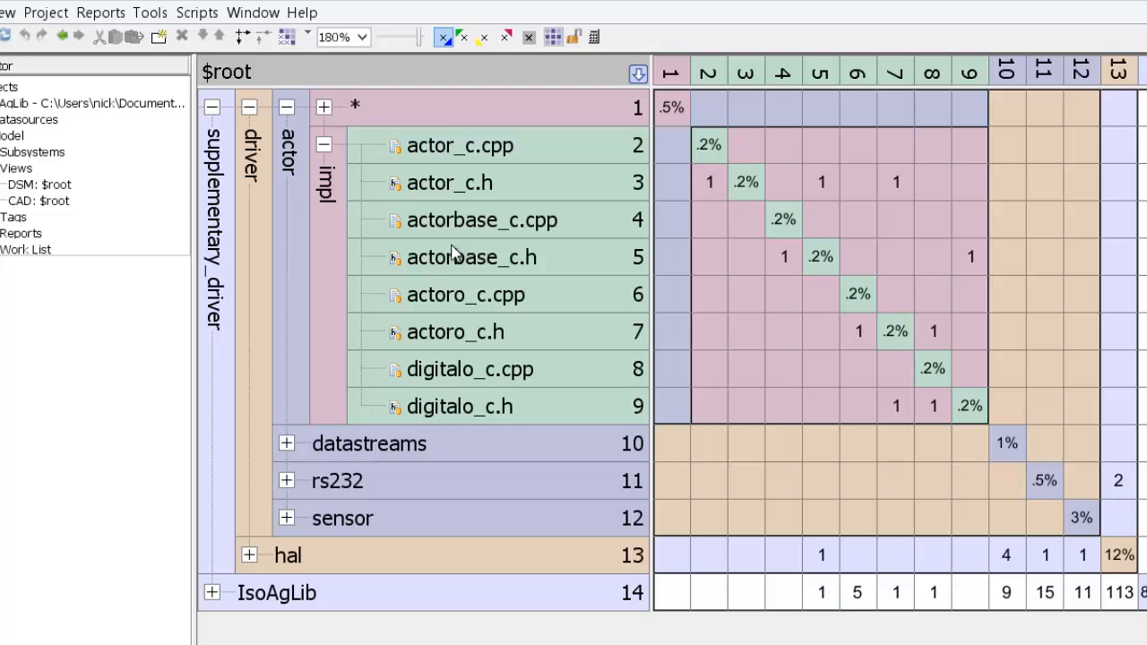
{"action": "left_click", "coordinate": [460, 145]}
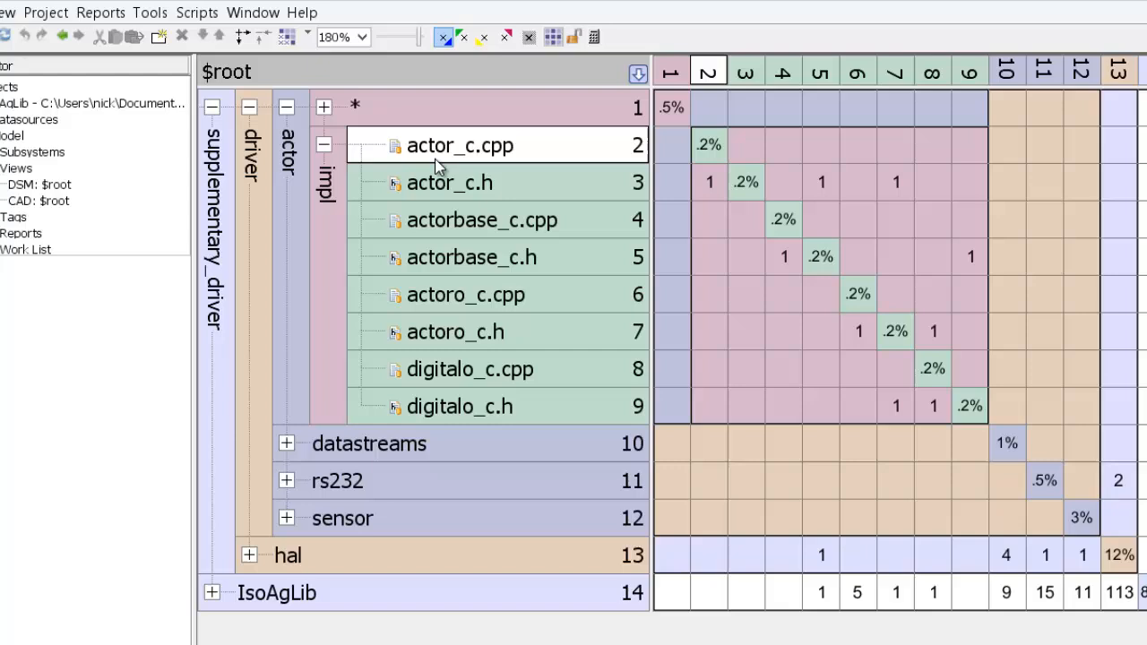
{"action": "left_click", "coordinate": [449, 182]}
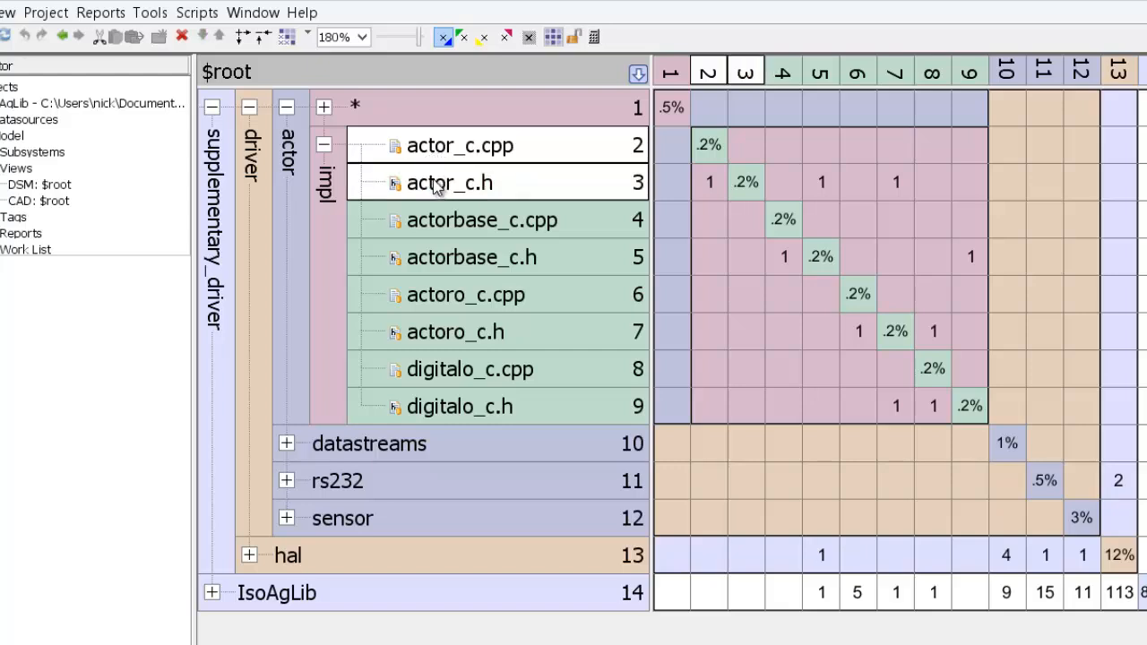
{"action": "mouse_move", "coordinate": [450, 183]}
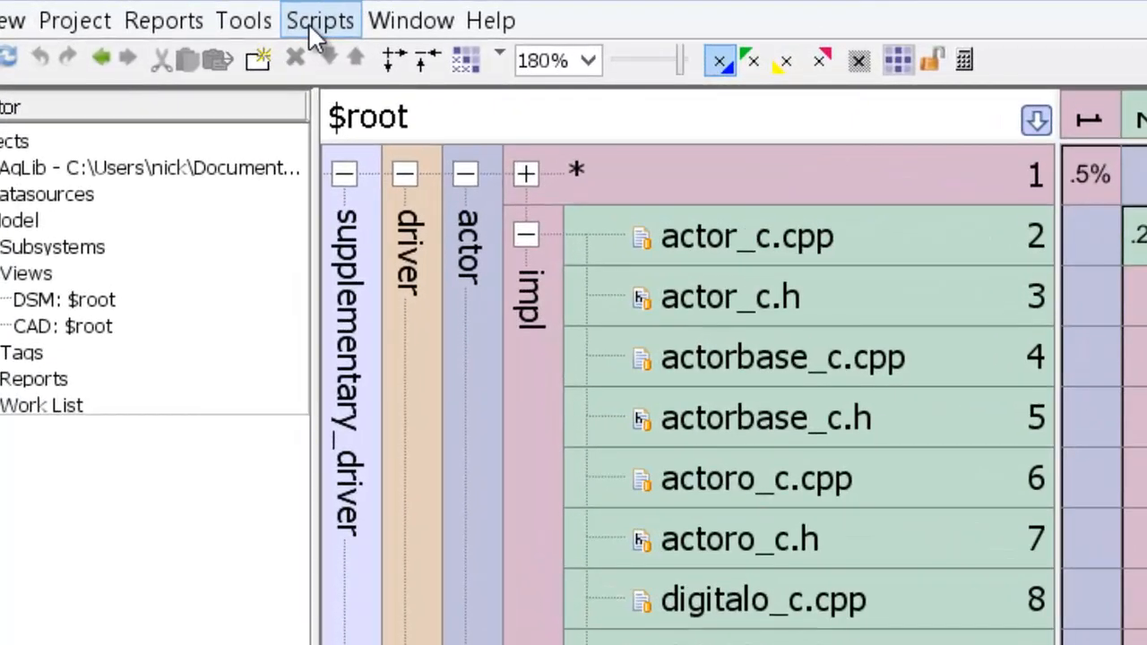
Run Combine Source and Header Files, then expand and collapse actor_c to verify.
{"action": "left_click", "coordinate": [320, 20]}
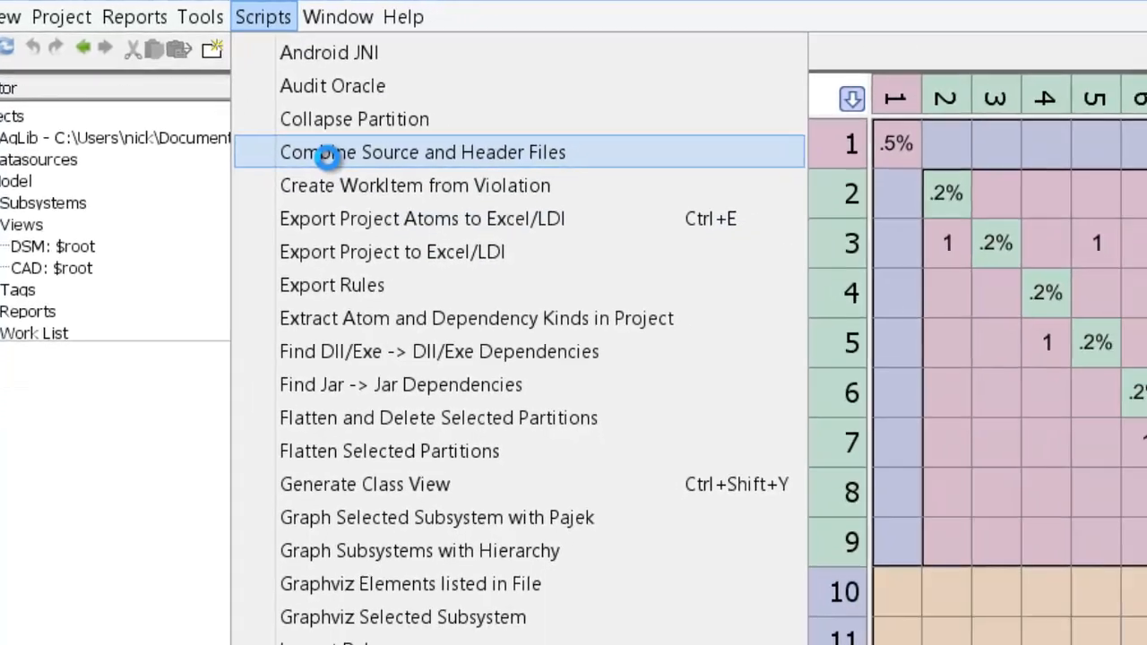
{"action": "left_click", "coordinate": [421, 152]}
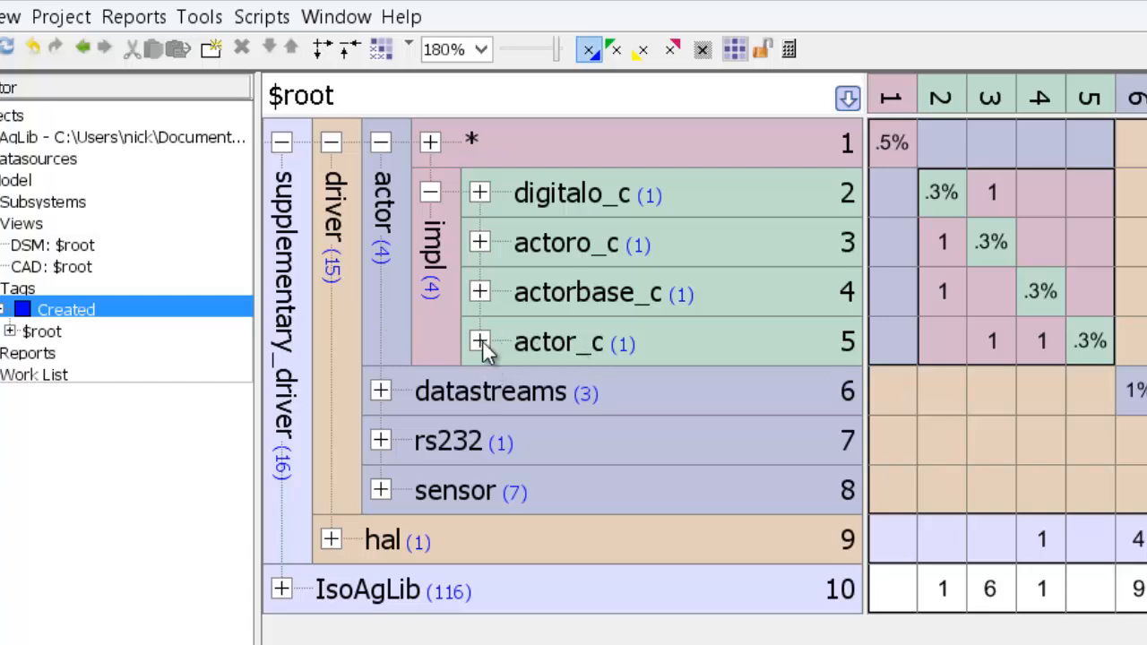
{"action": "left_click", "coordinate": [479, 342]}
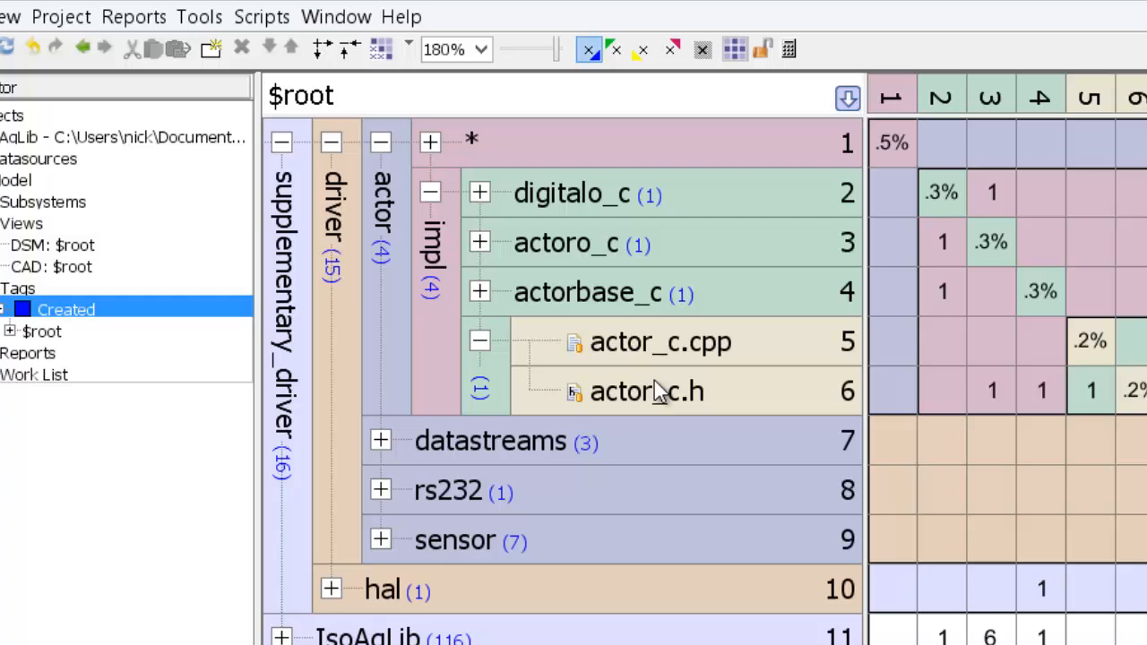
{"action": "mouse_move", "coordinate": [726, 413]}
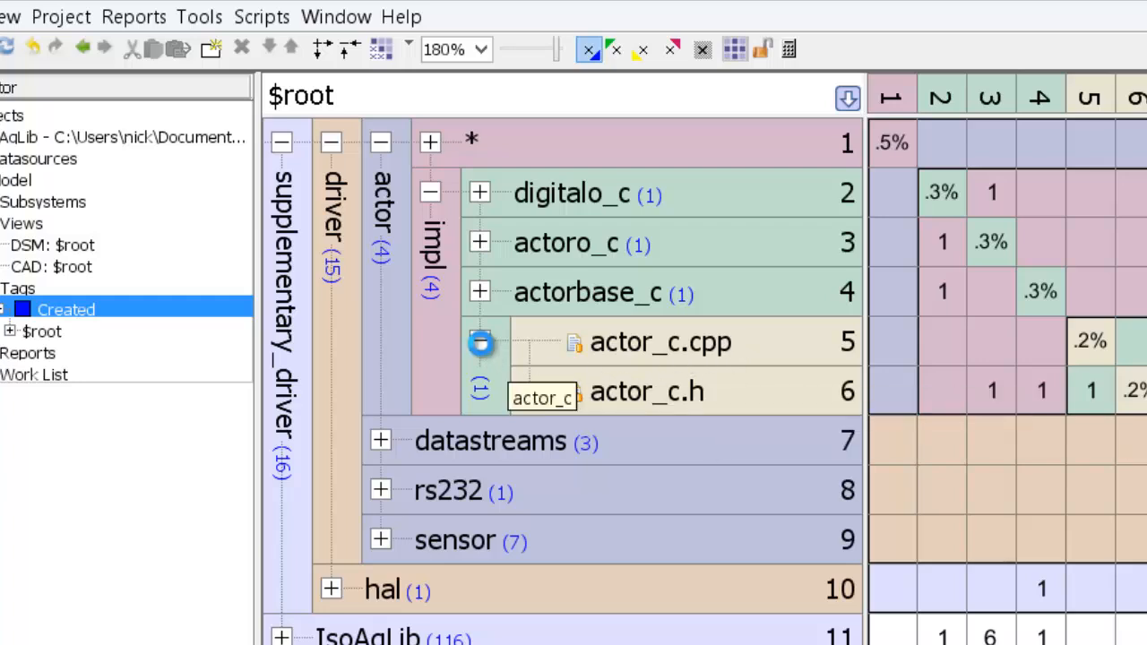
{"action": "left_click", "coordinate": [478, 342]}
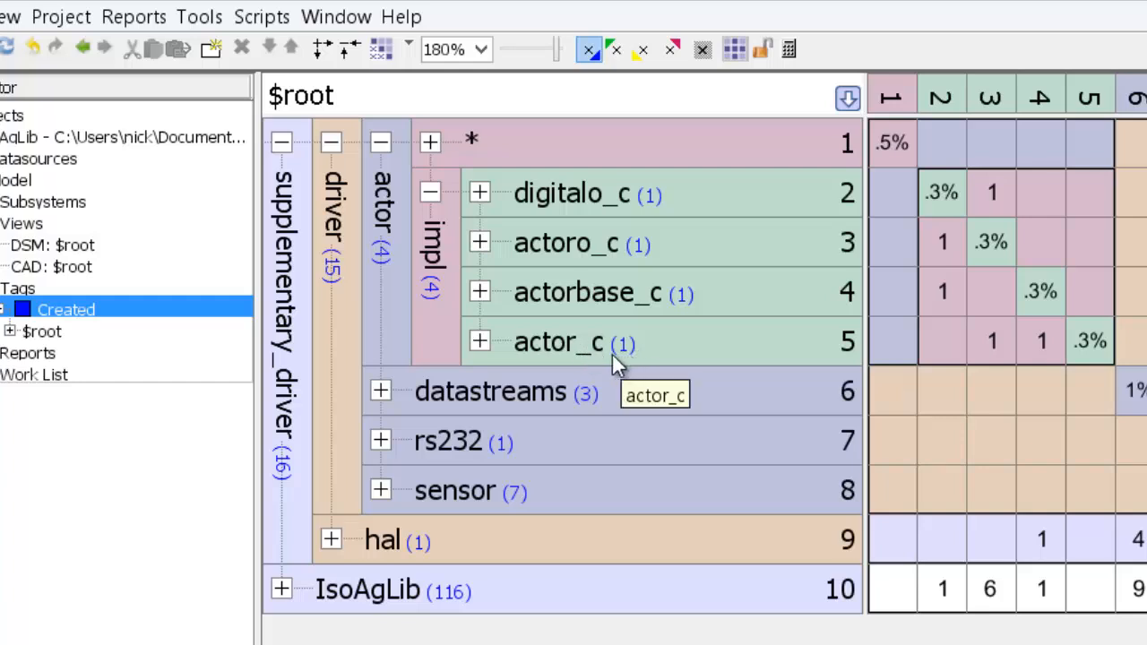
{"action": "mouse_move", "coordinate": [618, 354]}
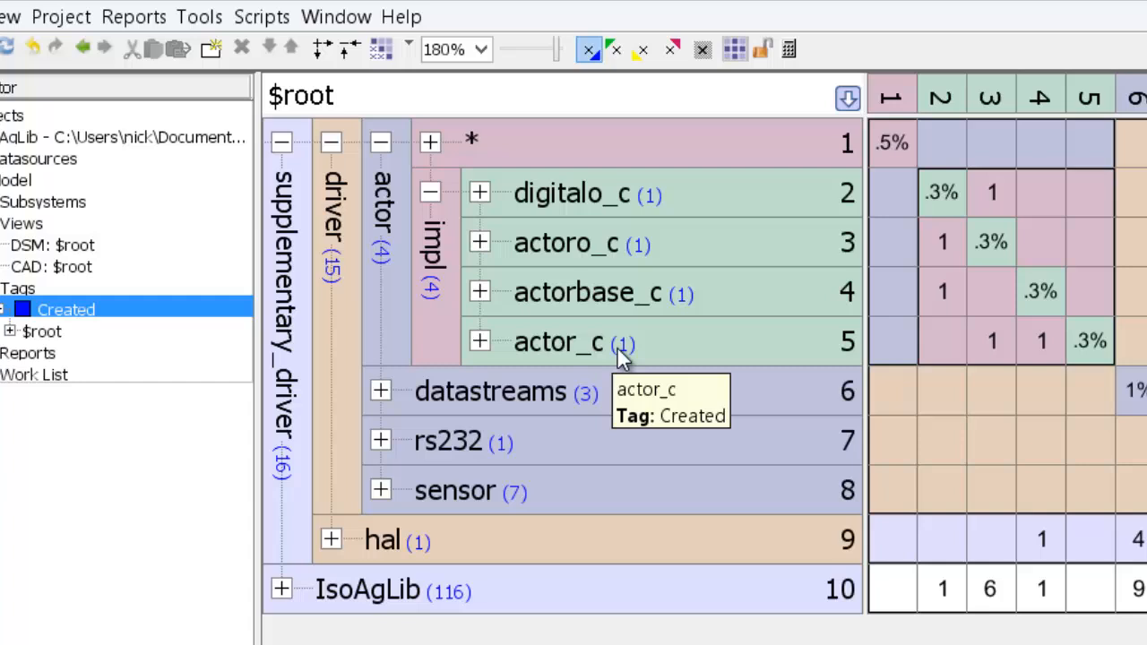
{"action": "mouse_move", "coordinate": [694, 367]}
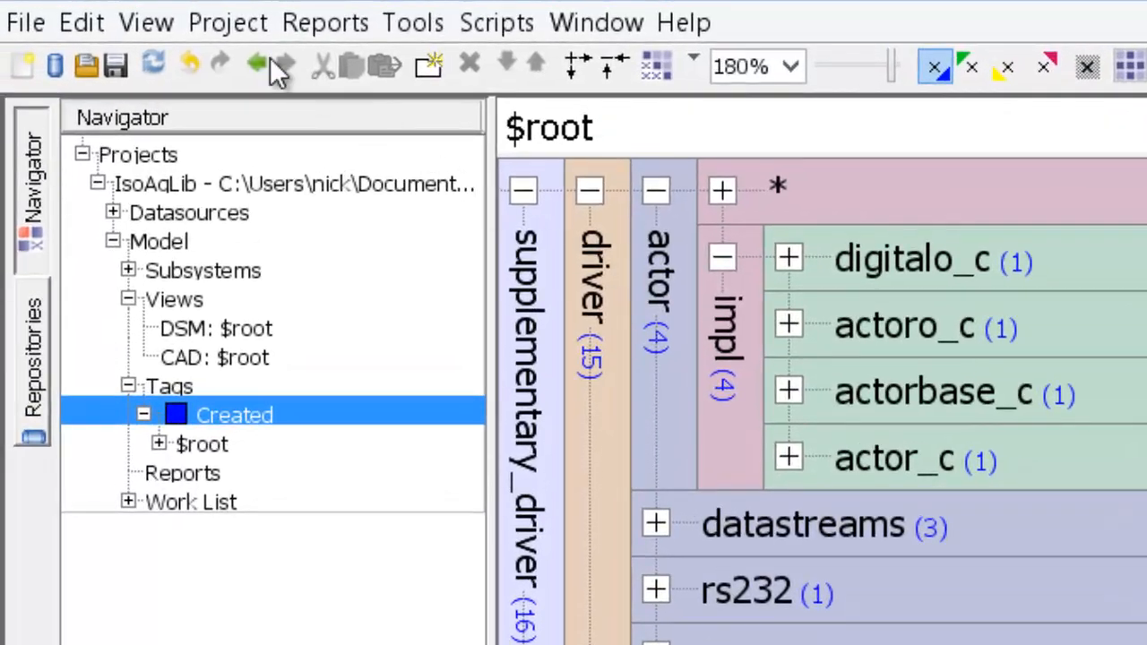
{"action": "scroll", "scroll_direction": "down", "scroll_amount": 3}
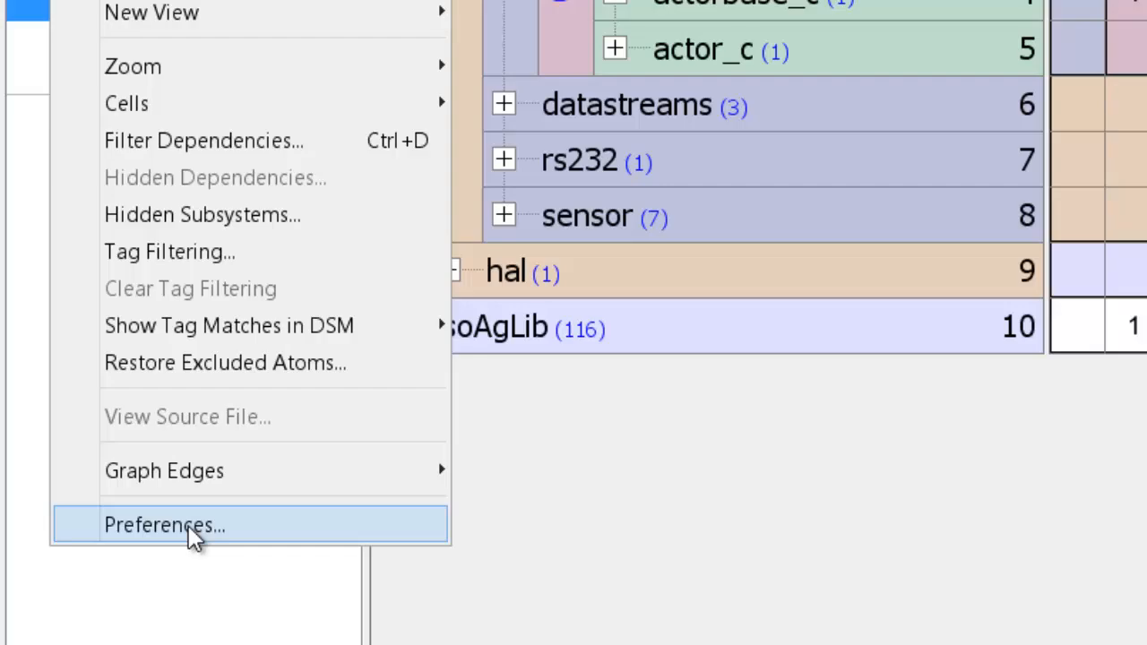
{"action": "left_click", "coordinate": [165, 525]}
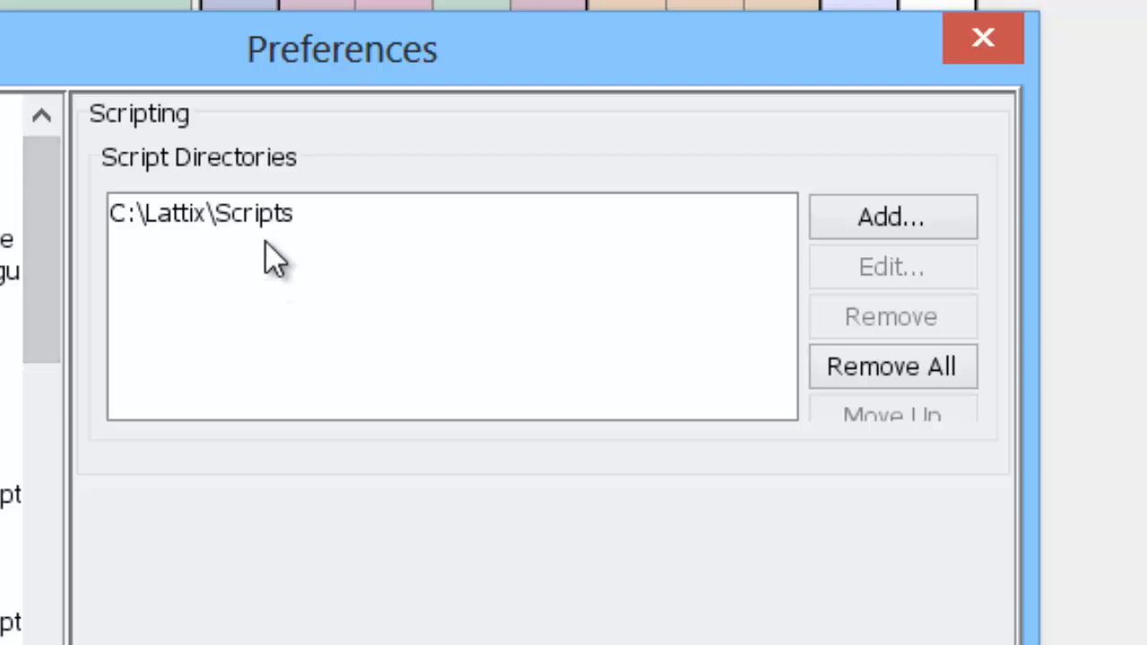
{"action": "mouse_move", "coordinate": [193, 260]}
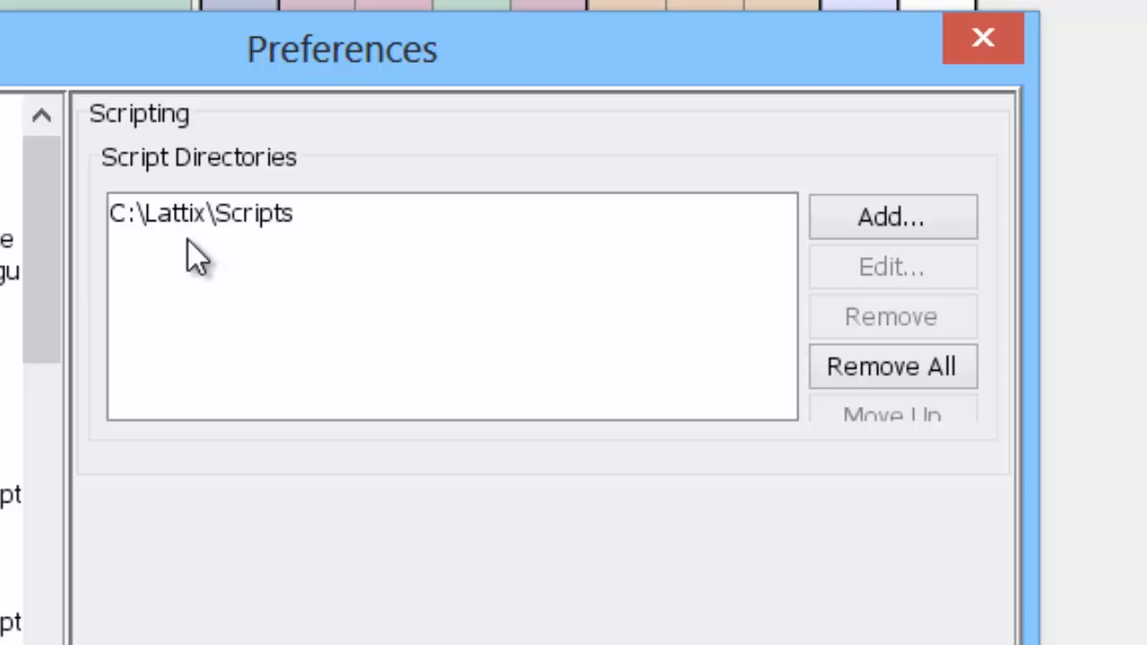
{"action": "mouse_move", "coordinate": [148, 247]}
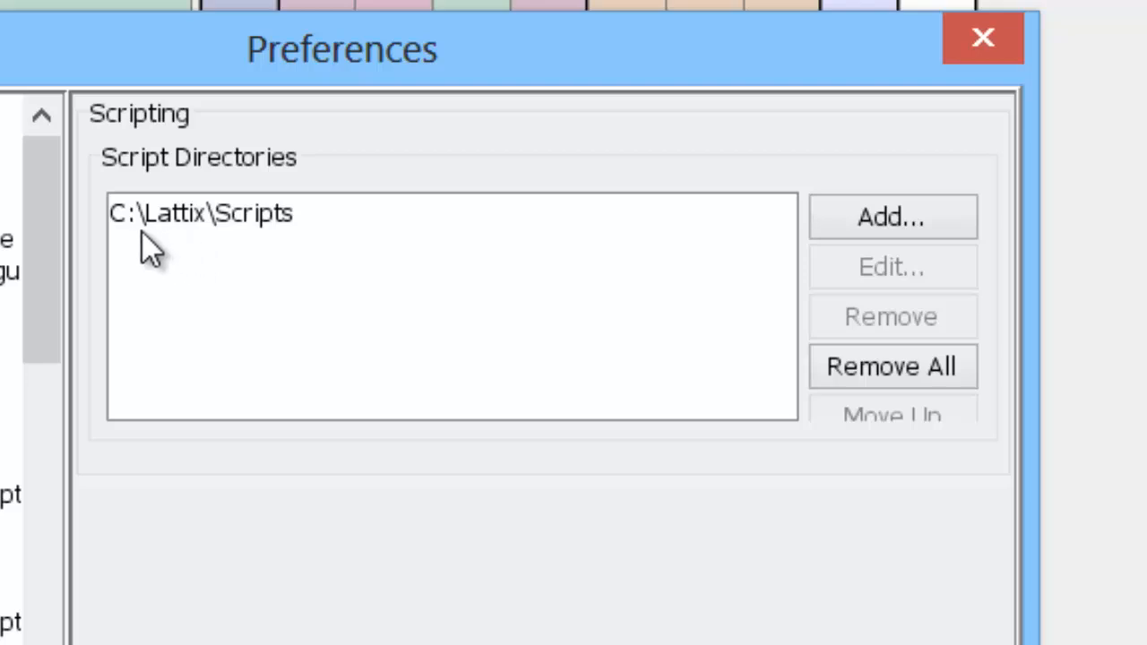
{"action": "mouse_move", "coordinate": [296, 242]}
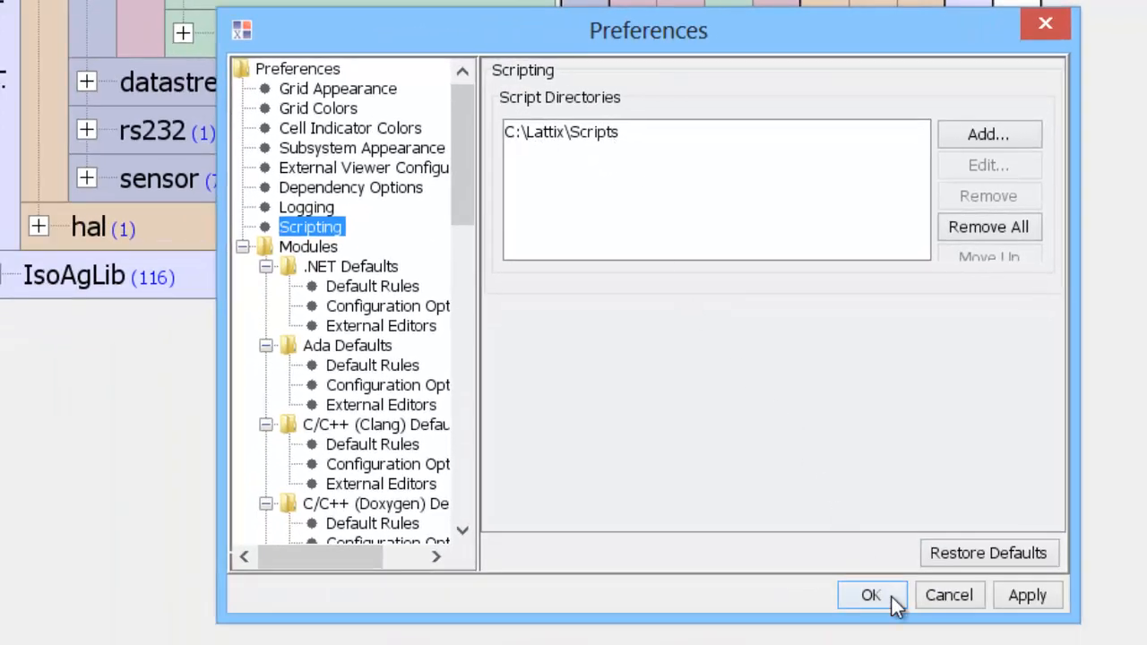
{"action": "left_click", "coordinate": [870, 595]}
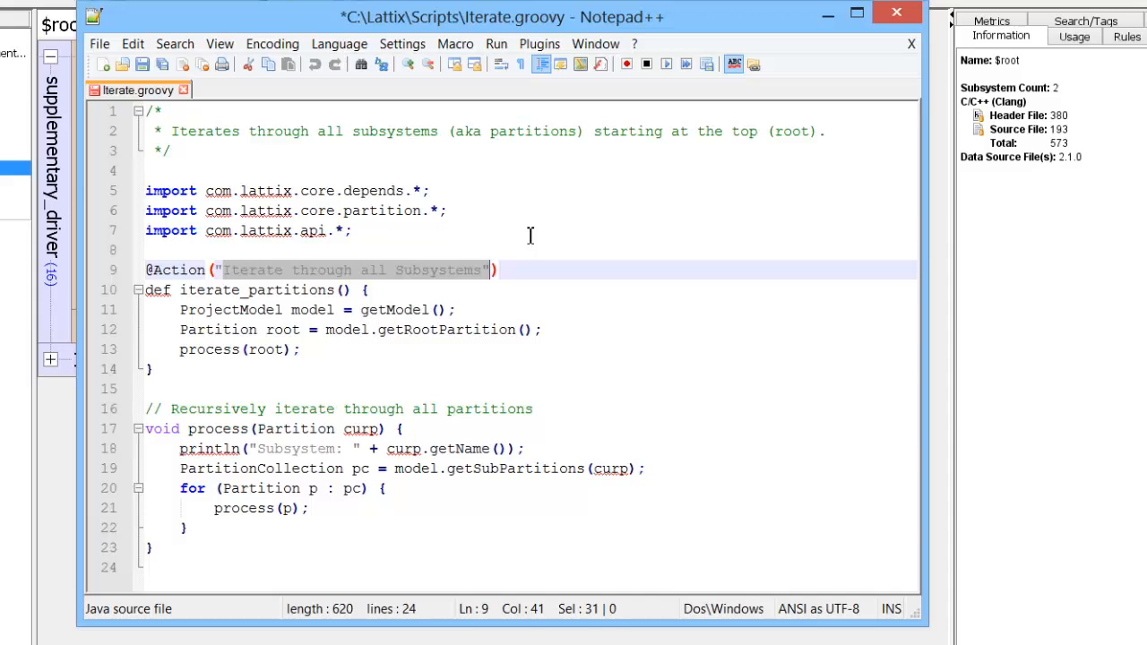
Save Iterate.groovy with its action named 'Iterate through all Subsystems'.
{"action": "key", "text": "ctrl+s"}
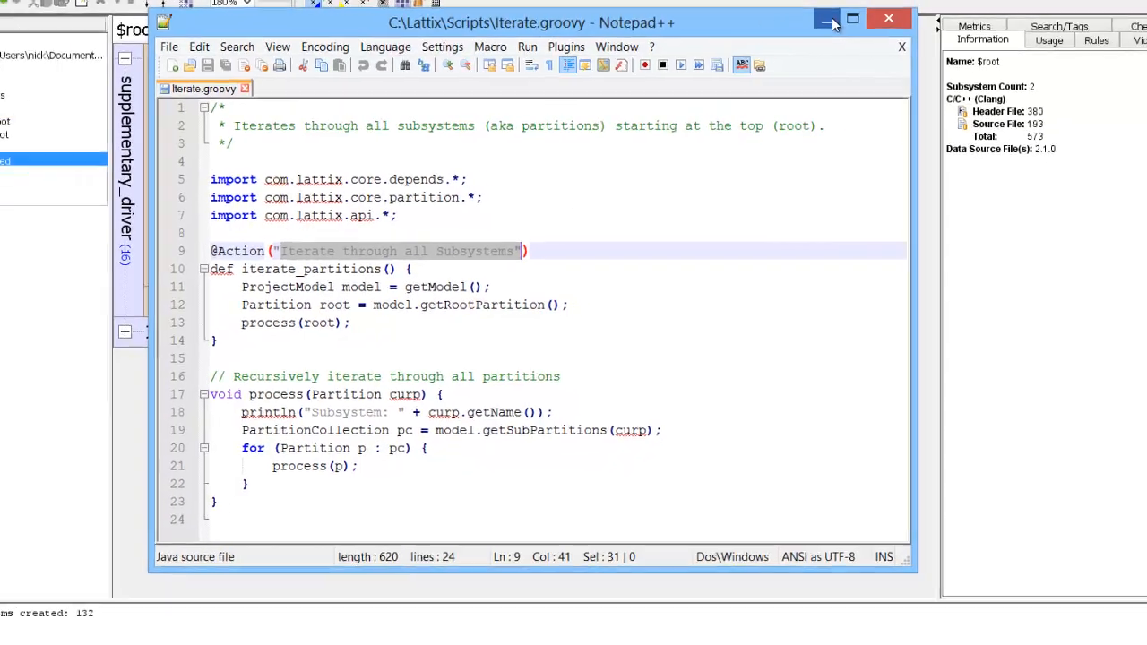
Minimize Notepad++ and check the Scripts menu for 'Iterate through all Subsystems'.
{"action": "left_click", "coordinate": [825, 18]}
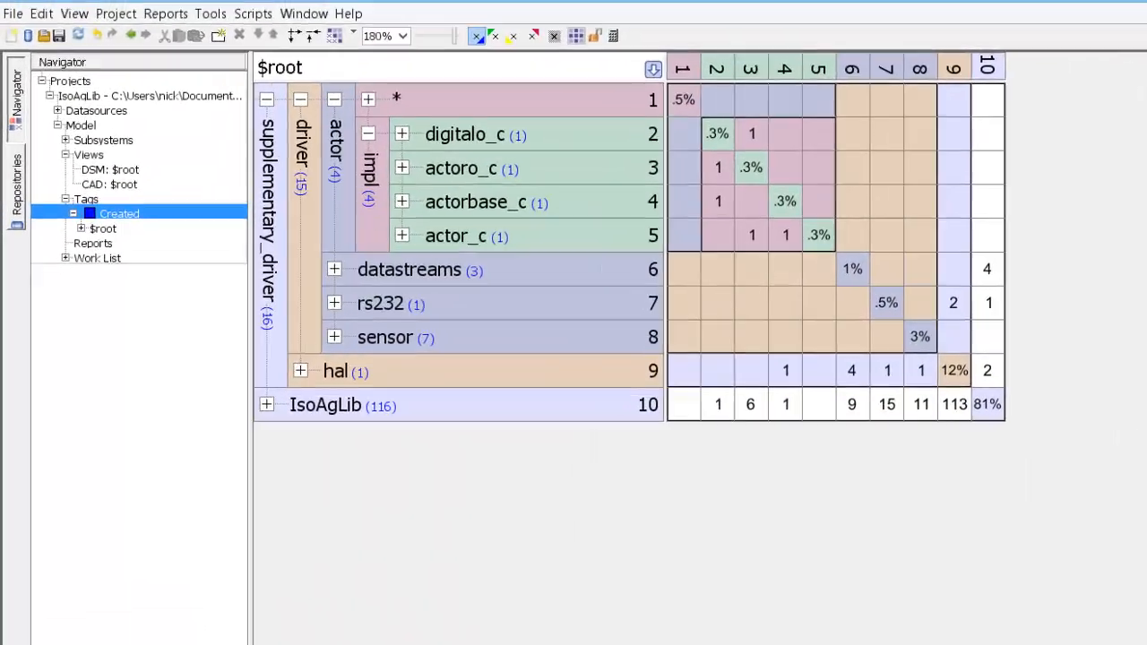
{"action": "left_click", "coordinate": [253, 13]}
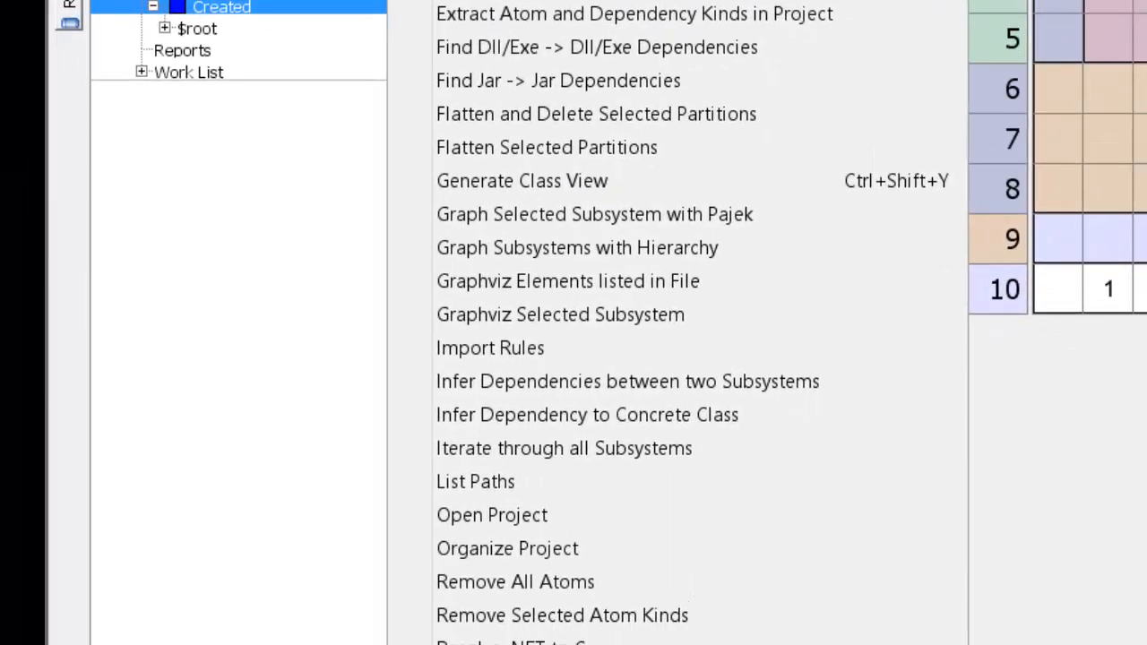
{"action": "mouse_move", "coordinate": [500, 448]}
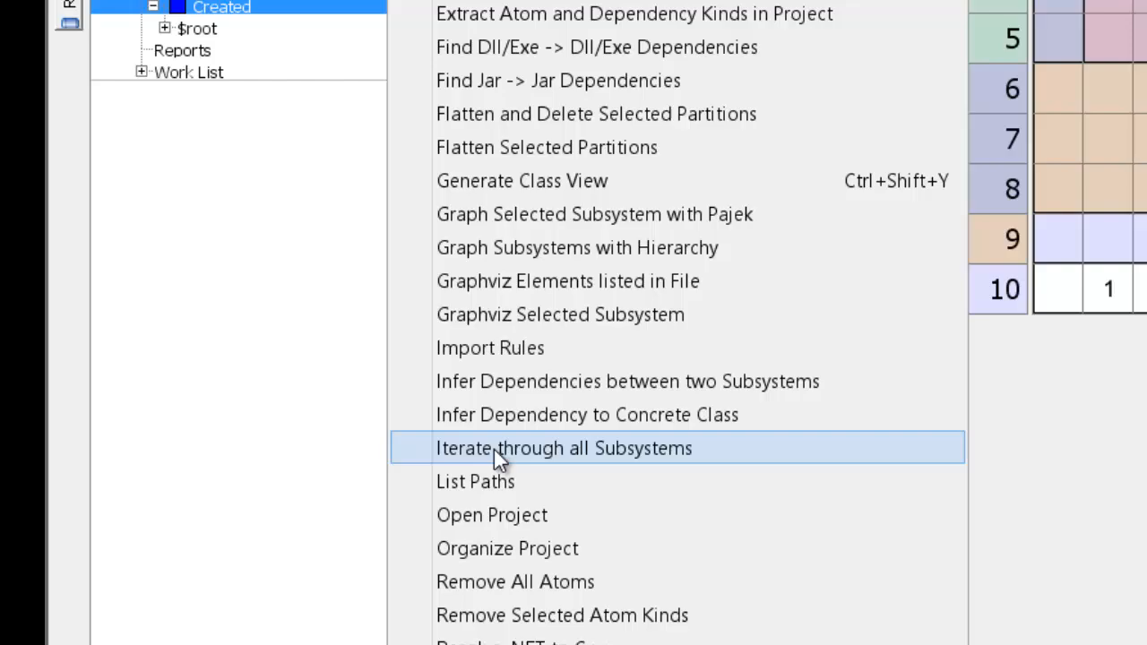